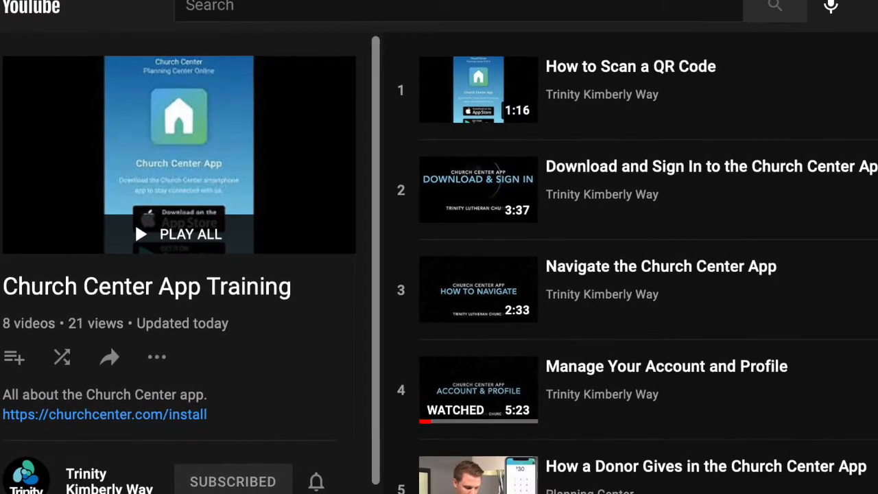
# Open the Give page and scroll to the one-time general fund form and payment methods.
pyautogui.scroll(-3)
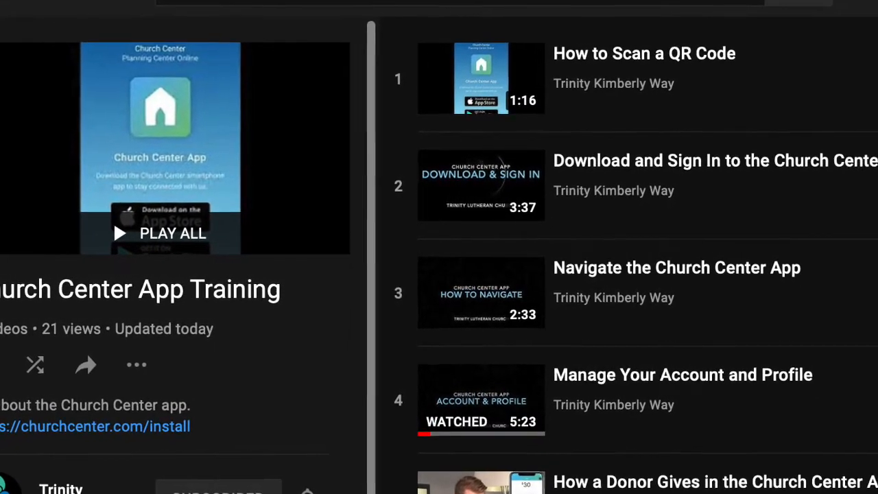
pyautogui.scroll(3)
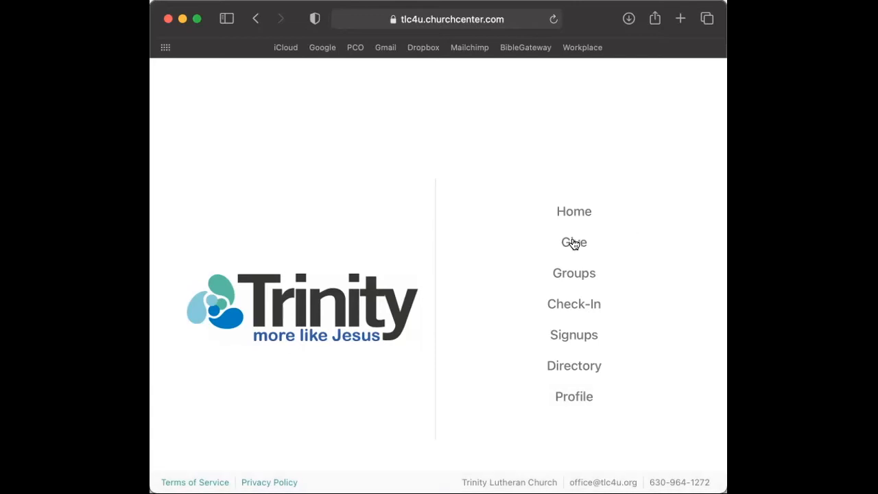
pyautogui.click(574, 242)
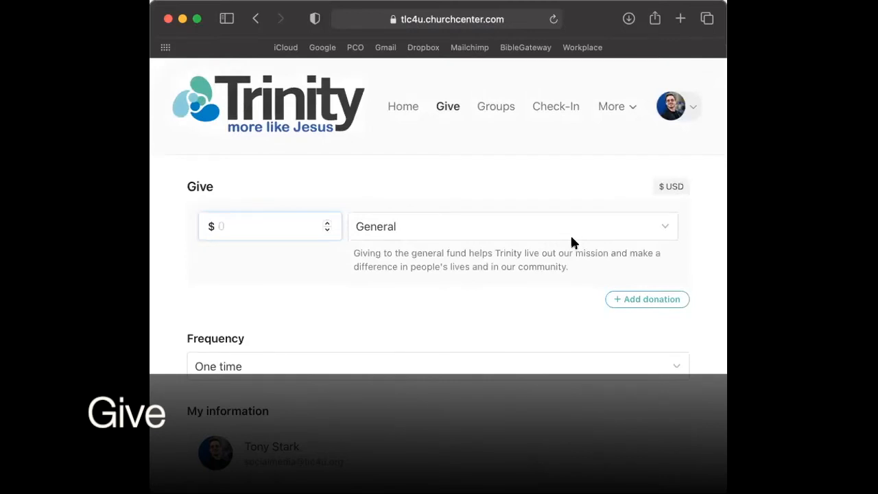
pyautogui.scroll(-3)
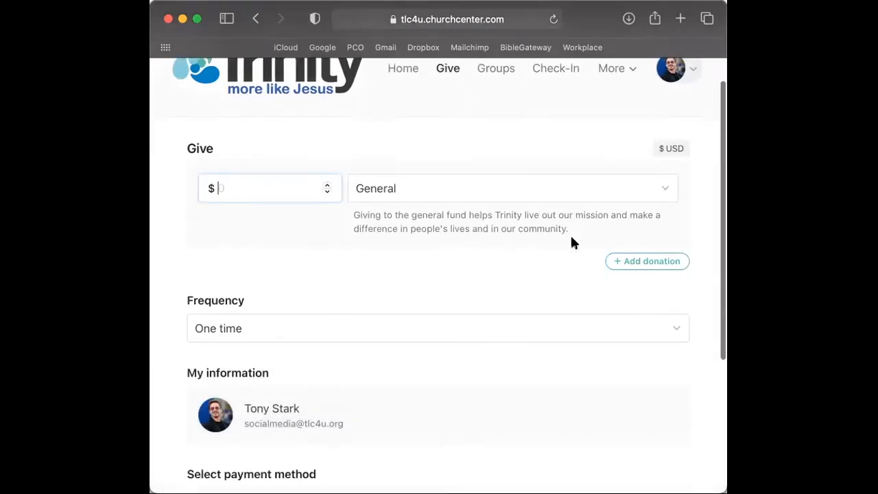
pyautogui.scroll(-3)
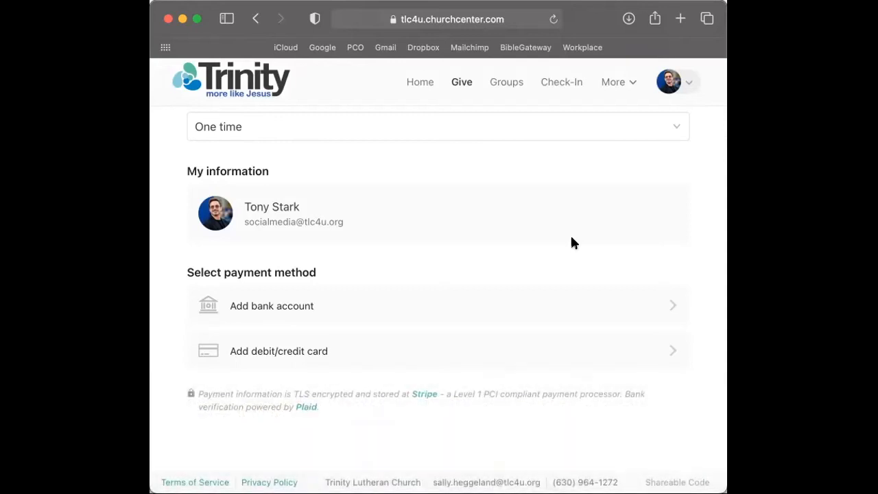
pyautogui.moveTo(506, 82)
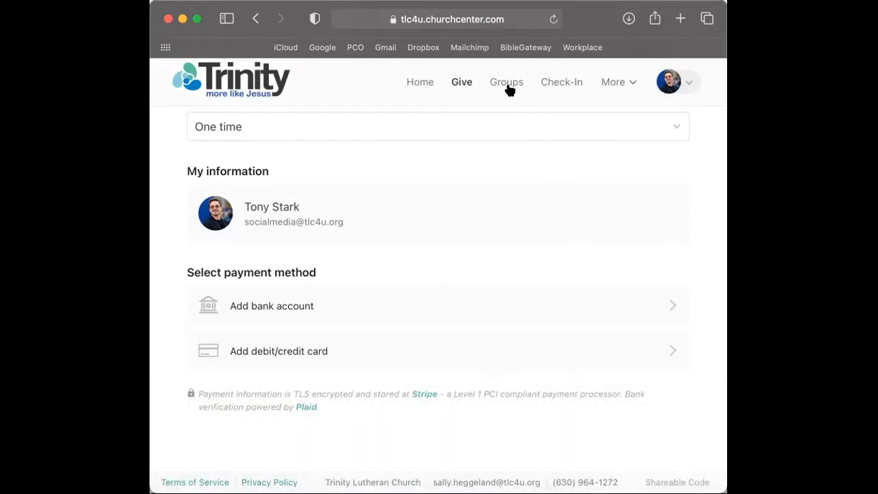
# View the Groups listing, then the Check-In page saying check-in needs the mobile app.
pyautogui.click(506, 81)
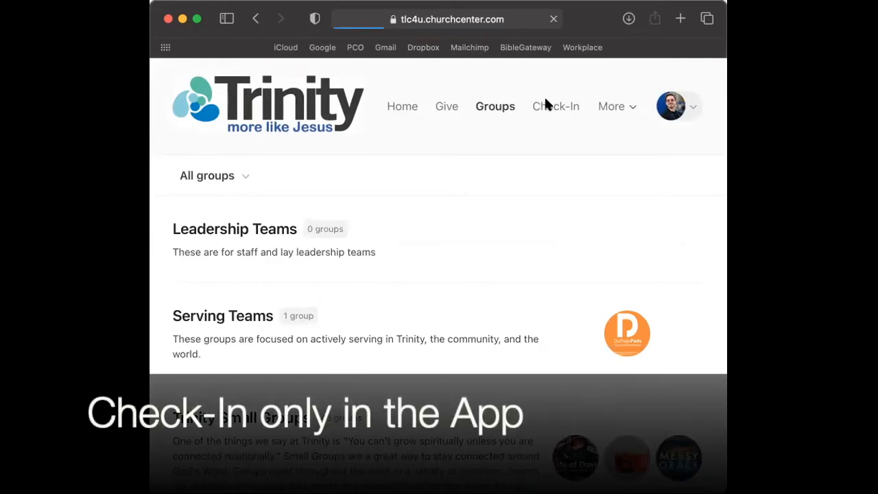
pyautogui.click(555, 107)
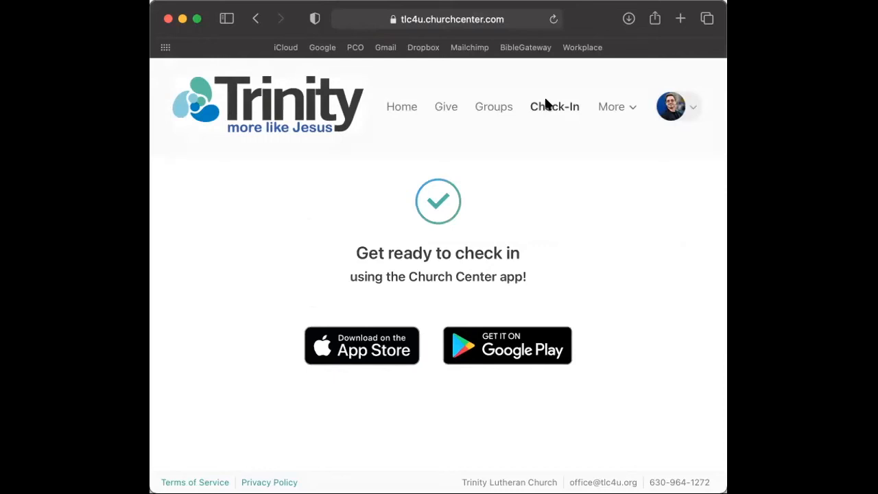
pyautogui.moveTo(609, 109)
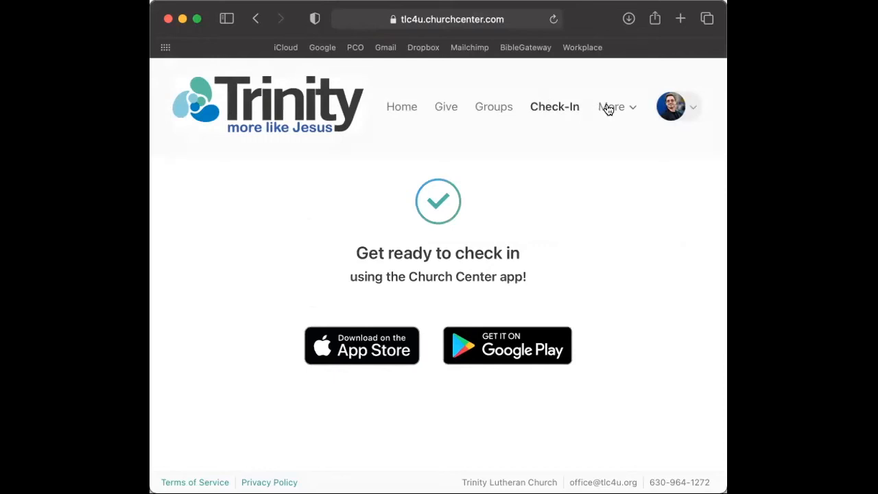
# Open Signups from the More menu and browse events like Team Green Trails and Camp KidStreet.
pyautogui.click(611, 106)
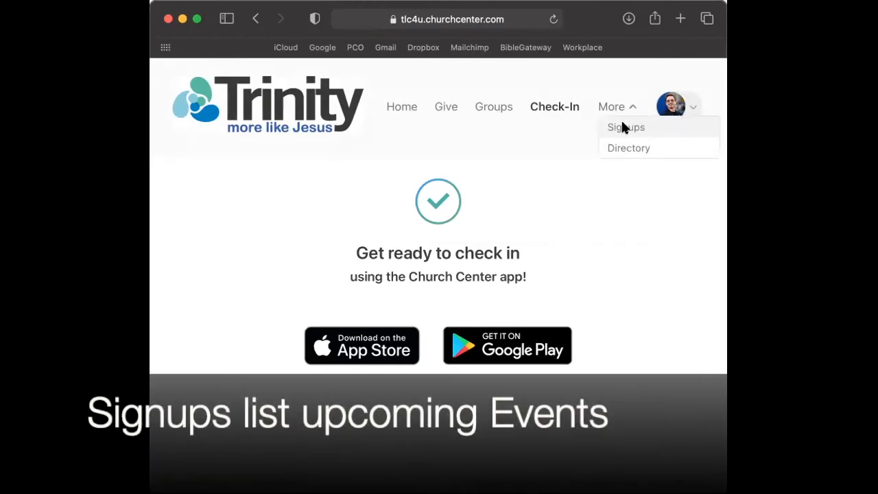
pyautogui.click(625, 126)
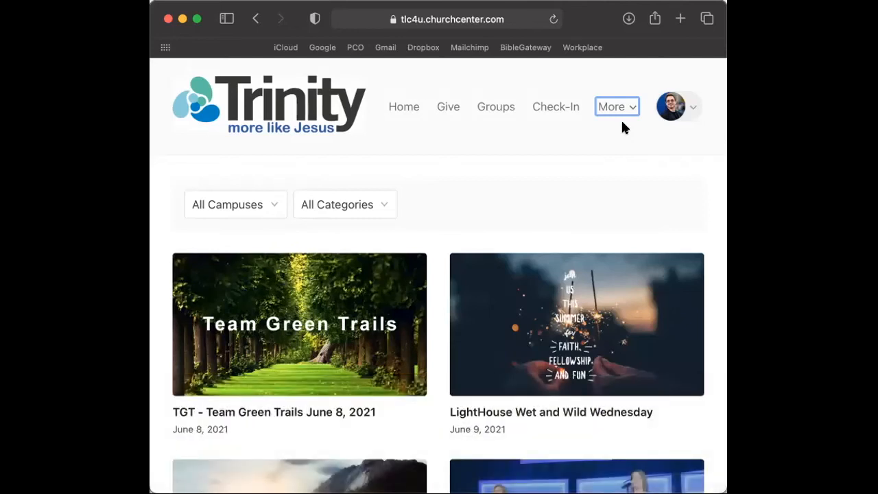
pyautogui.scroll(-3)
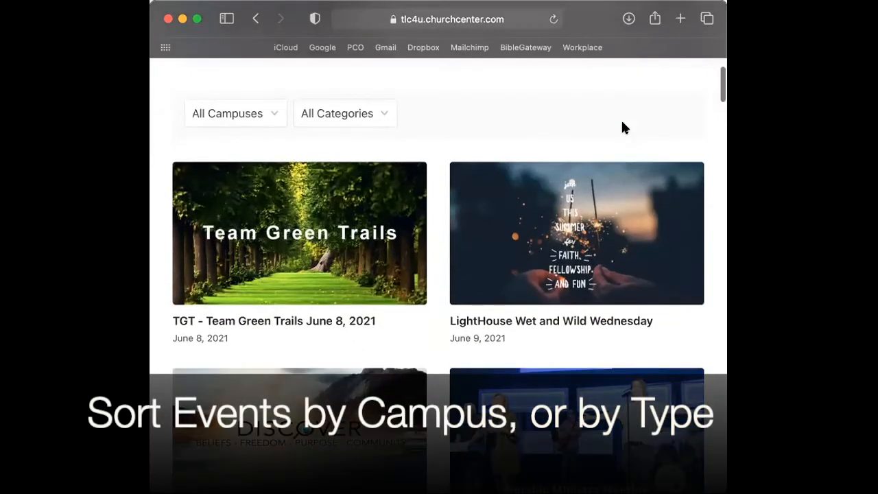
pyautogui.scroll(-3)
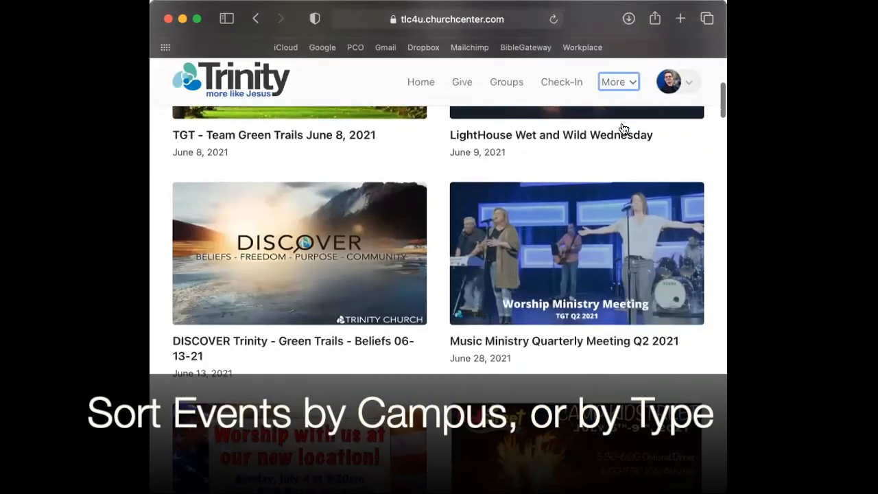
pyautogui.scroll(-3)
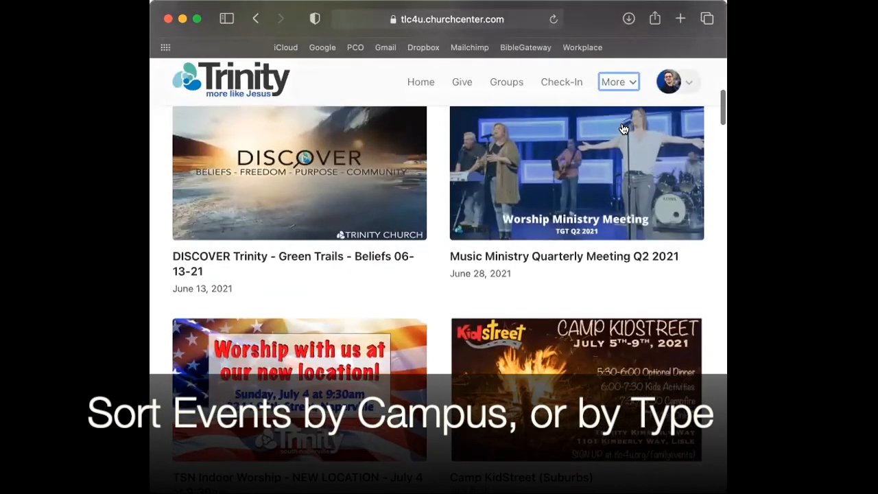
pyautogui.scroll(3)
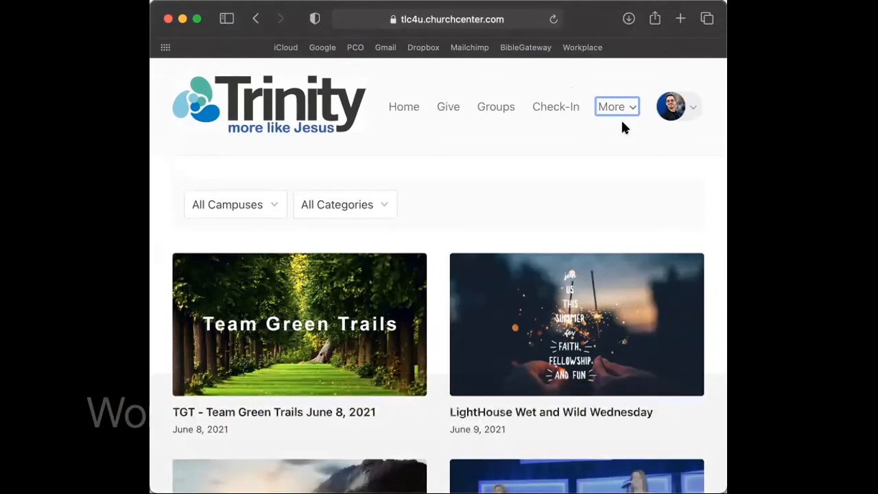
# Open the Directory page from the More menu, showing the not-invited notice.
pyautogui.click(612, 106)
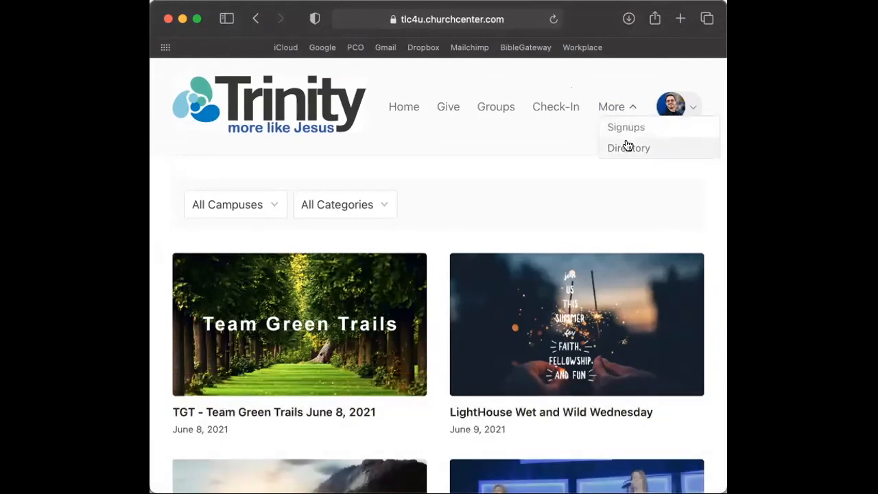
pyautogui.click(628, 148)
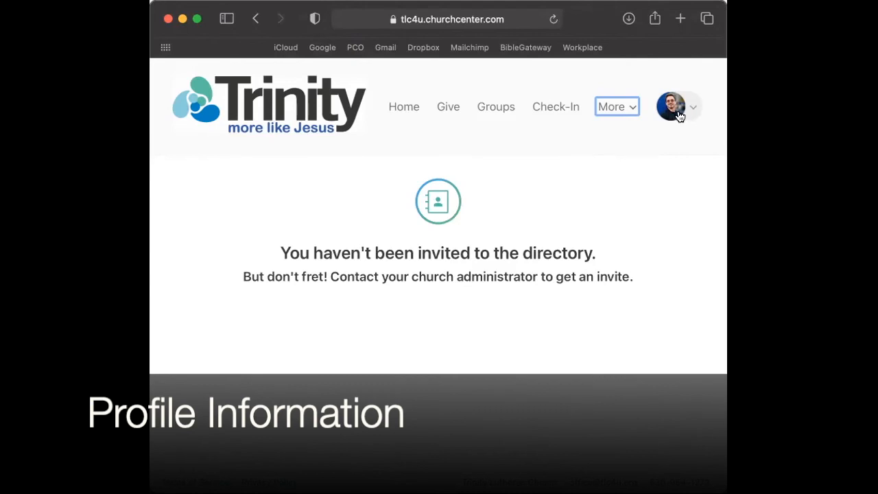
# View the profile's contact information from the avatar menu, then go back Home.
pyautogui.click(677, 106)
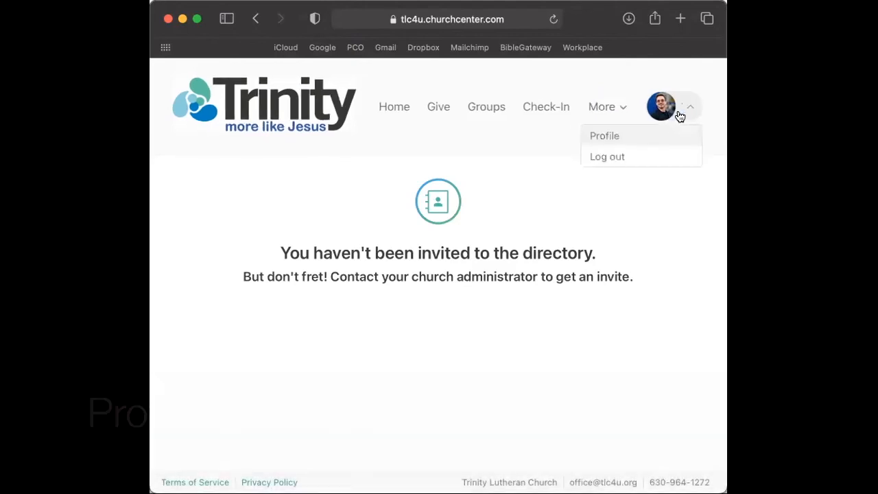
pyautogui.click(604, 136)
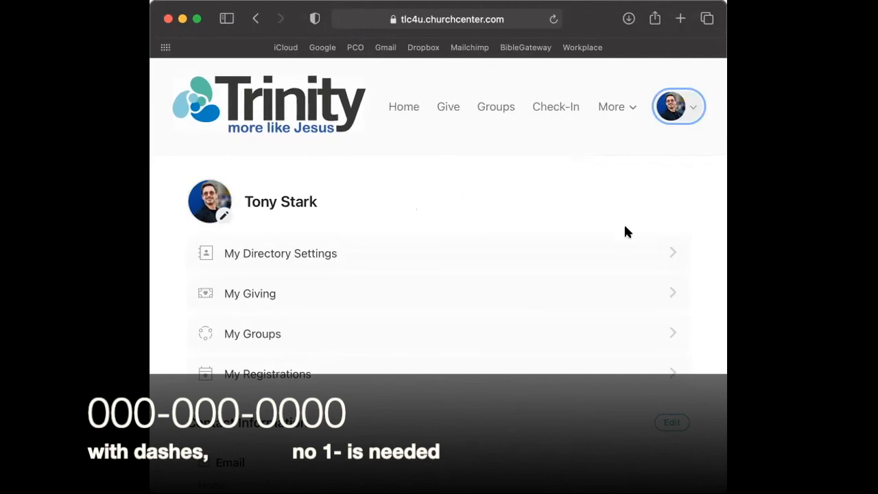
pyautogui.scroll(-3)
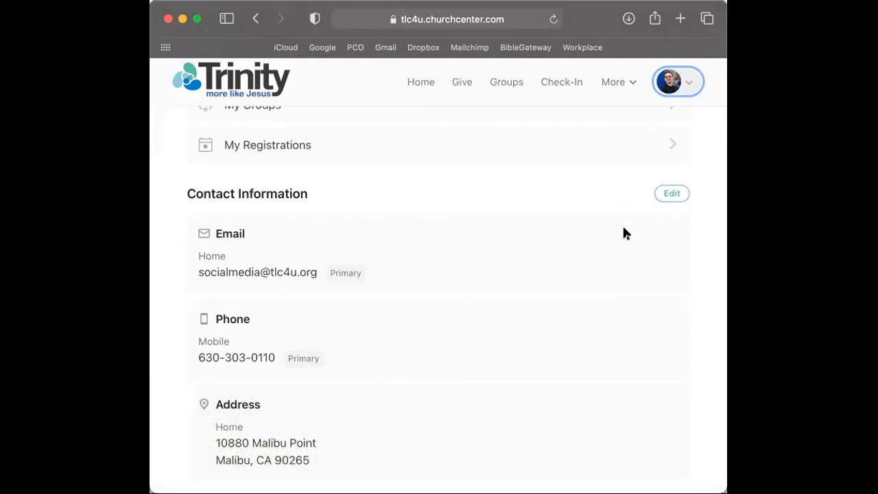
pyautogui.scroll(3)
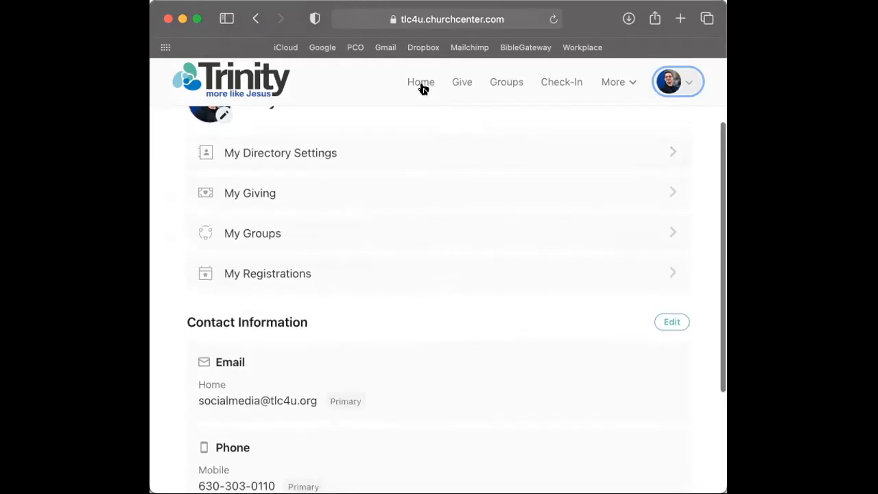
pyautogui.click(420, 82)
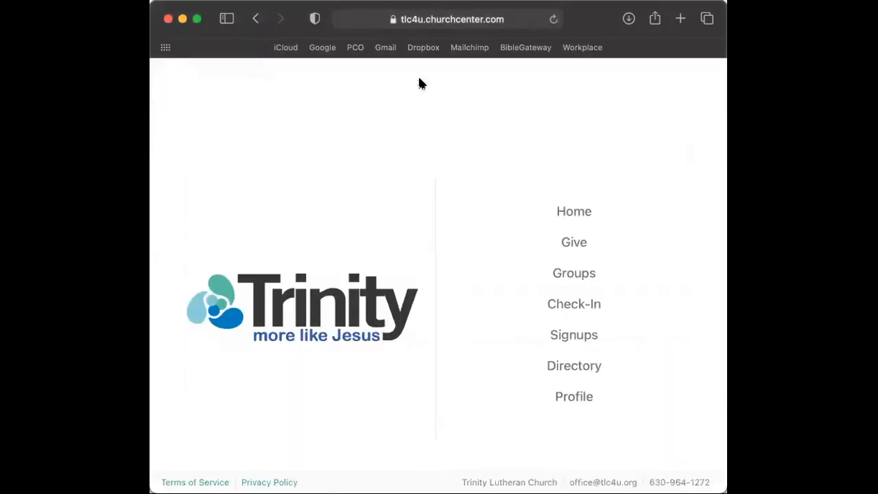